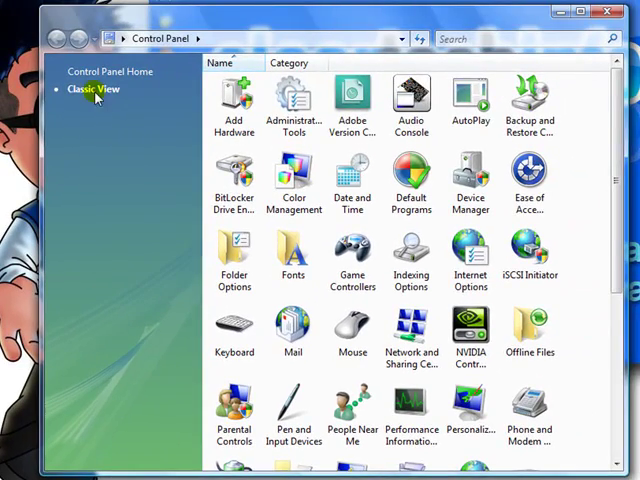
mouse_move(565, 188)
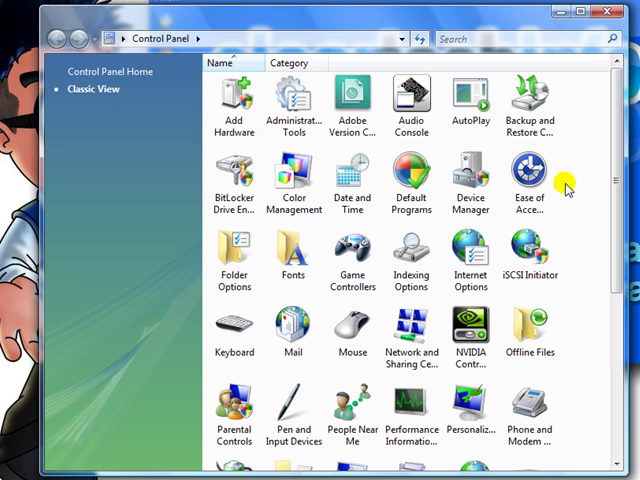
Scroll the classic Control Panel item list, then return to the Control Panel overview.
scroll("down", 3)
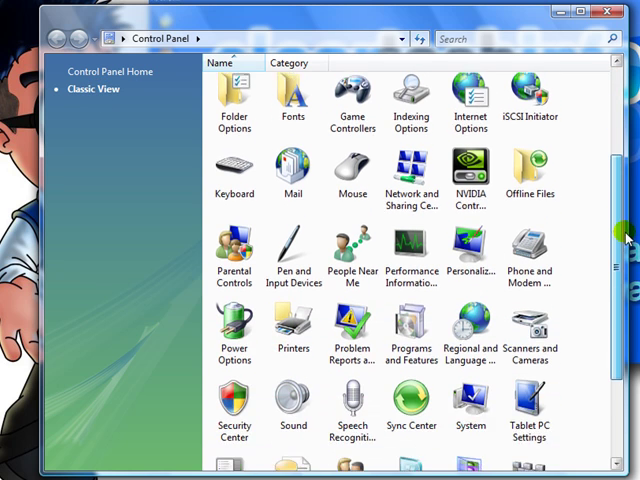
scroll("down", 3)
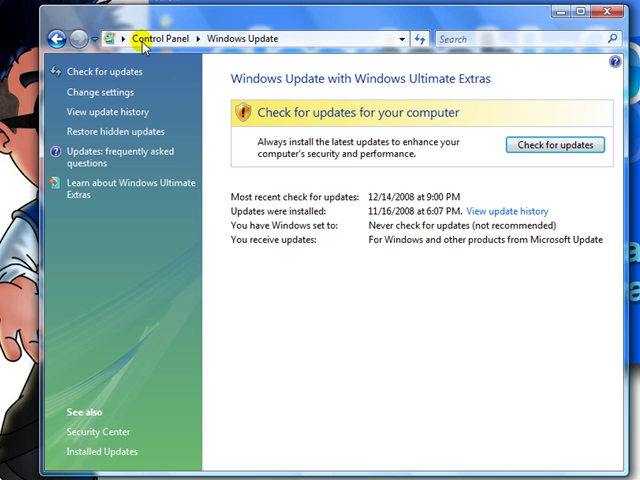
left_click(56, 38)
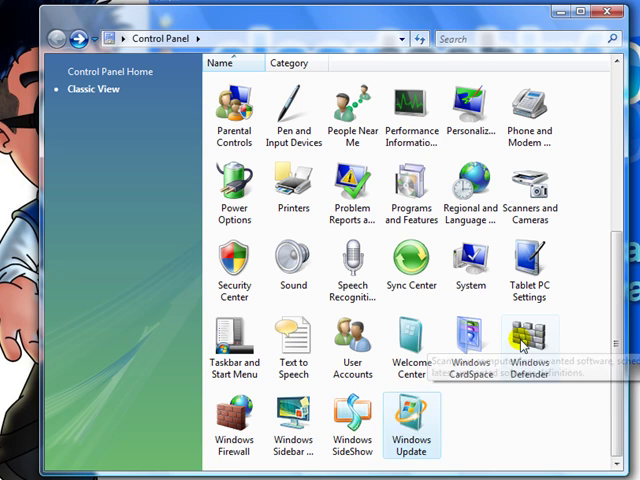
Make Windows Defender's daily 2:00 AM scan a full system scan that checks definitions first.
double_click(524, 344)
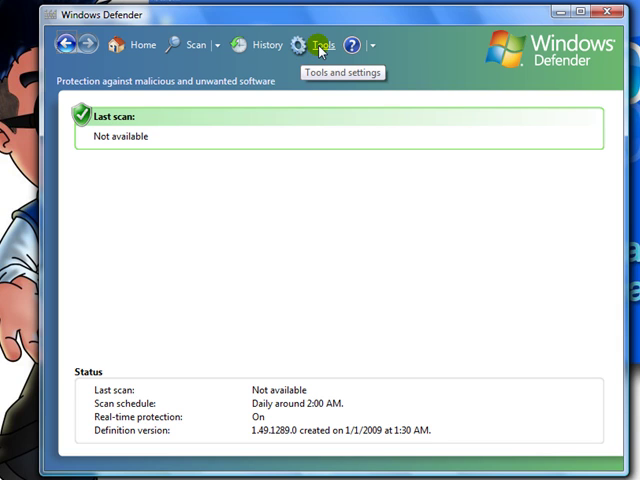
left_click(322, 45)
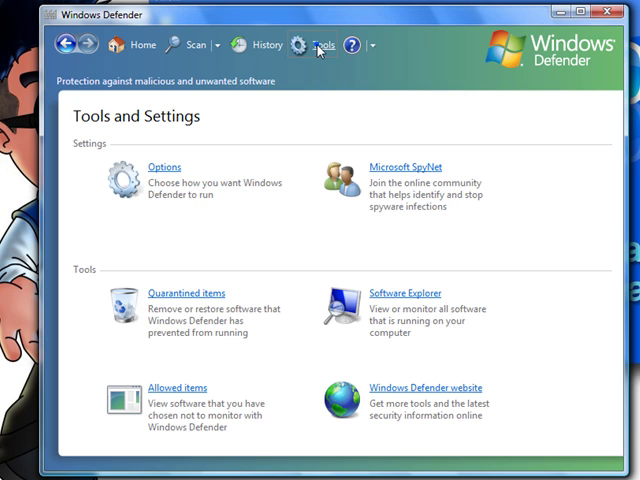
left_click(164, 166)
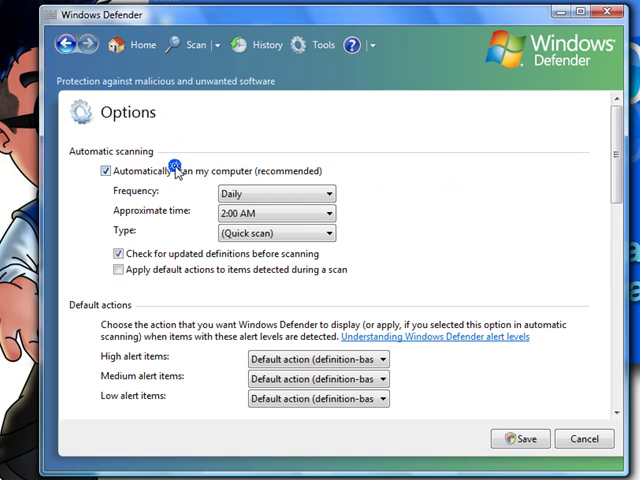
mouse_move(150, 177)
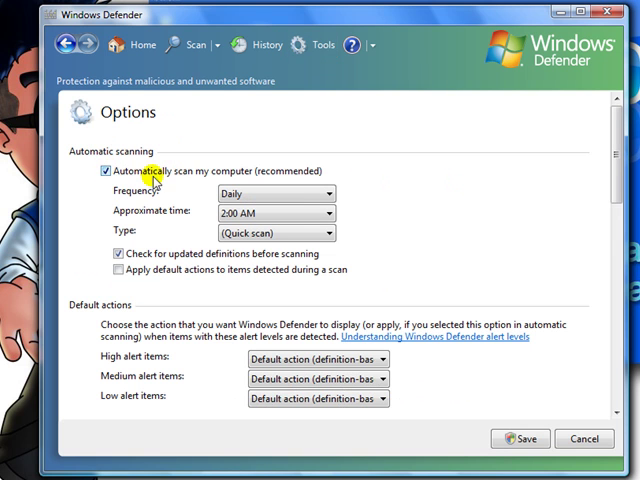
mouse_move(281, 193)
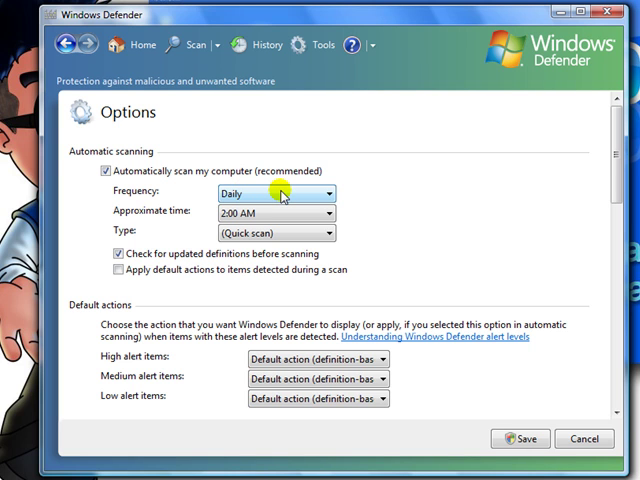
mouse_move(283, 207)
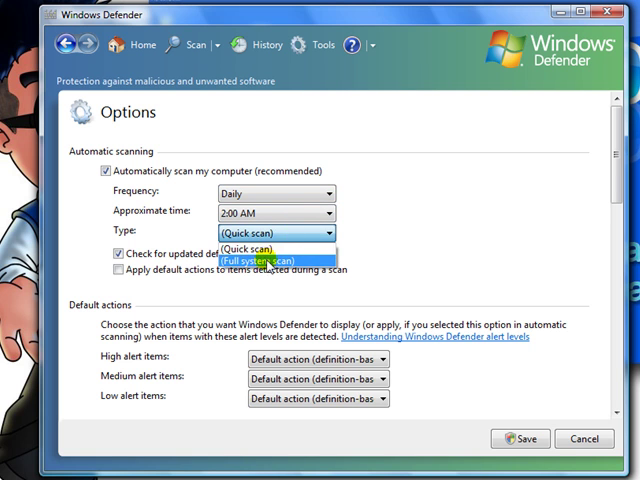
left_click(258, 260)
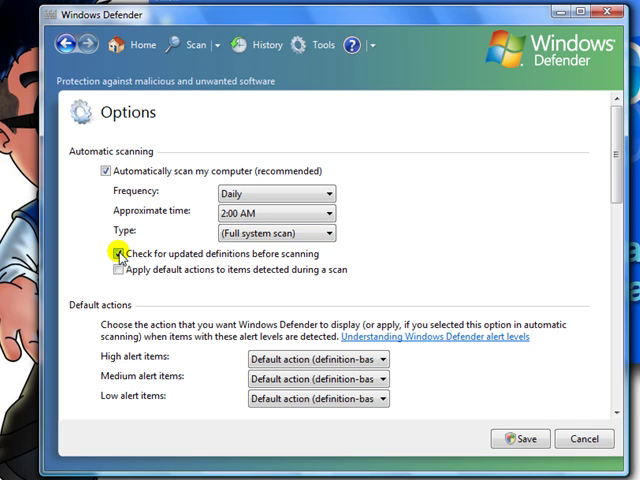
left_click(112, 253)
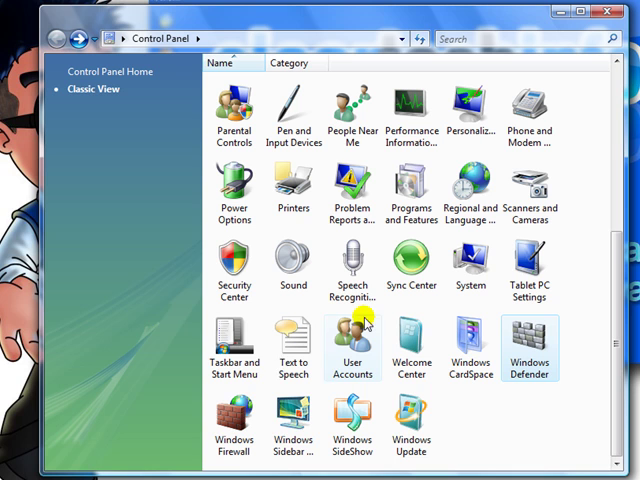
left_click(234, 415)
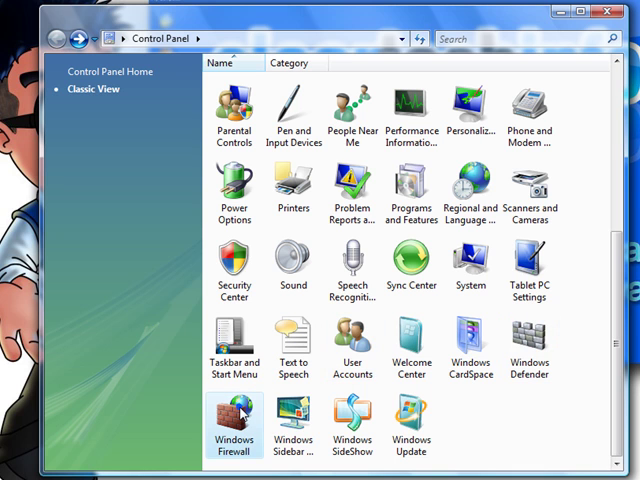
mouse_move(241, 415)
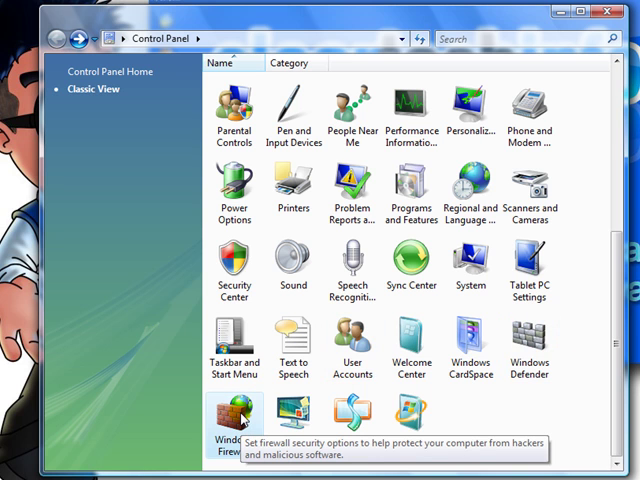
mouse_move(238, 428)
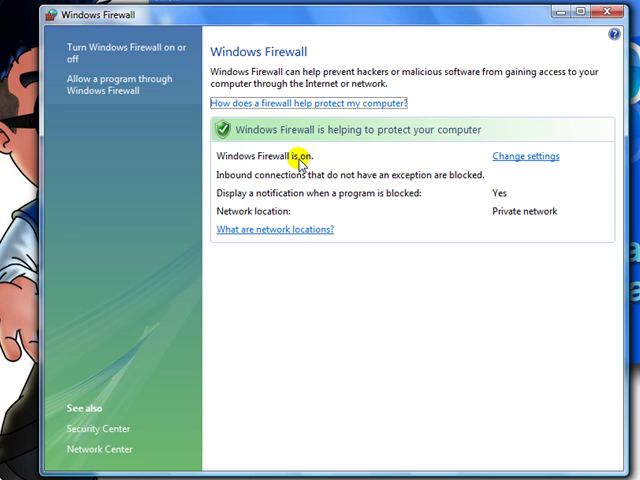
left_click(525, 156)
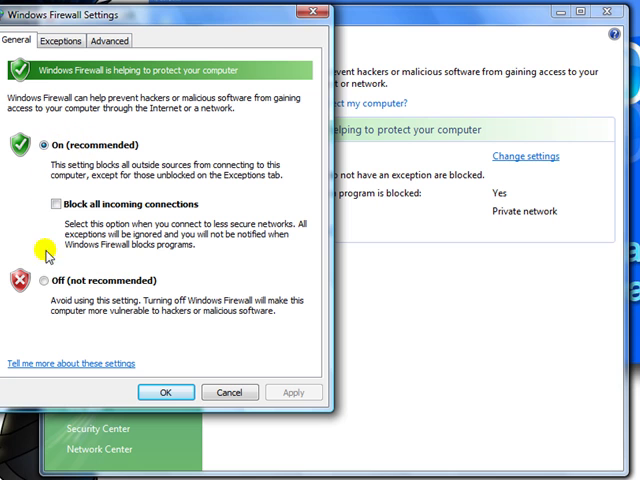
mouse_move(52, 160)
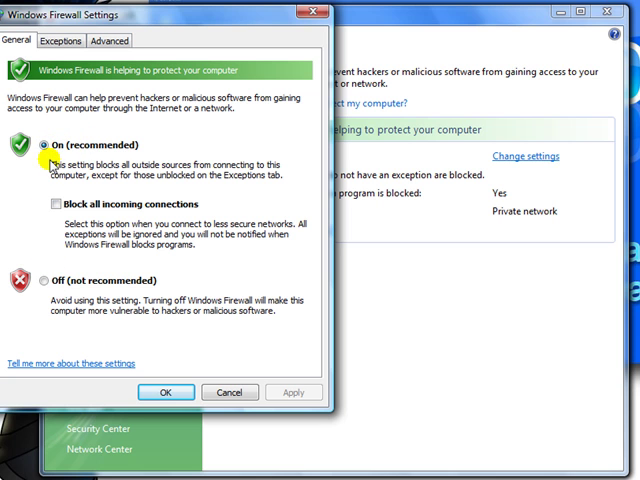
left_click(62, 40)
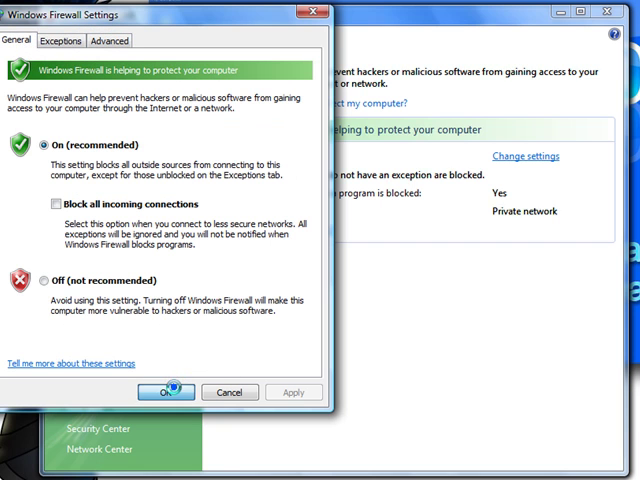
left_click(167, 391)
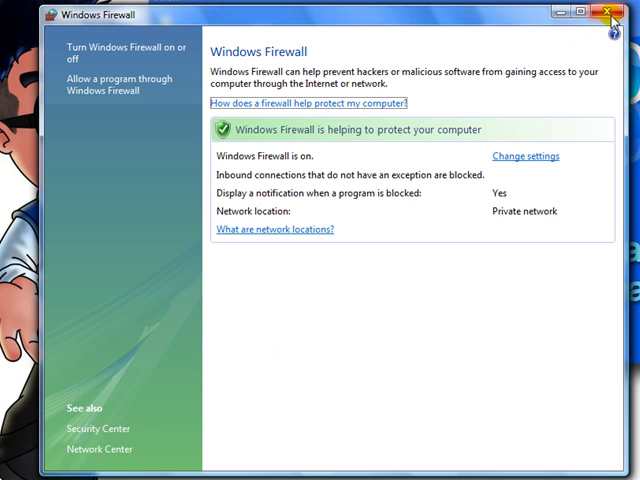
left_click(611, 14)
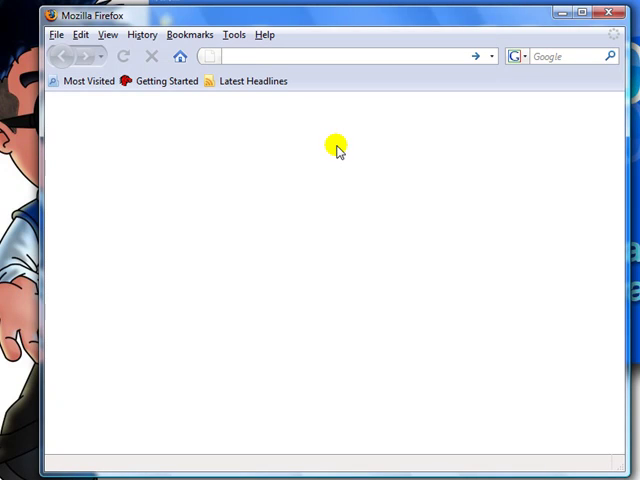
mouse_move(318, 166)
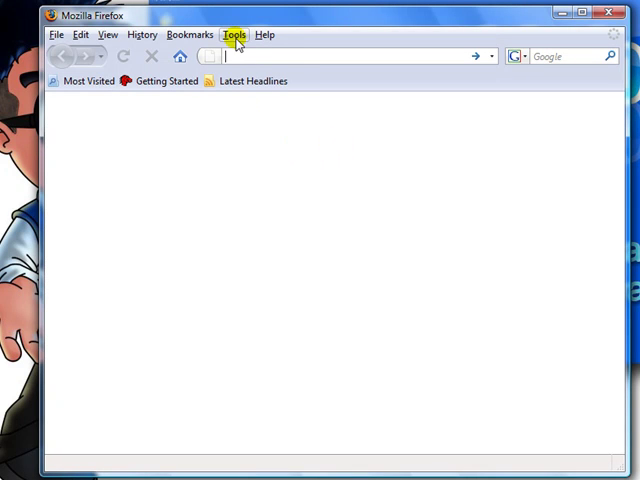
Search Firefox add-ons for 'adblock plus' and request installing Adblock Plus.
left_click(232, 34)
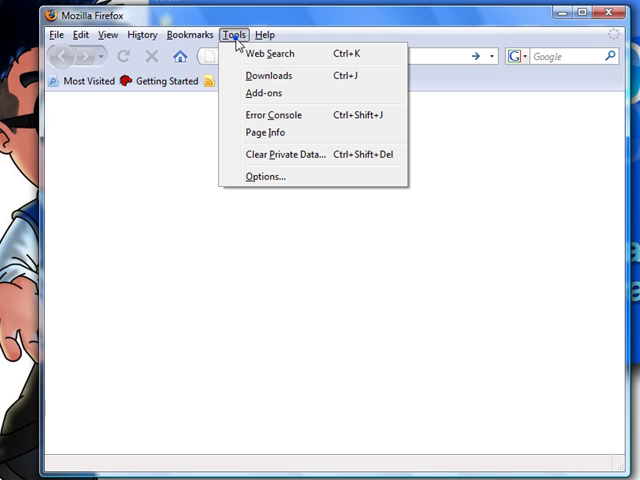
mouse_move(263, 96)
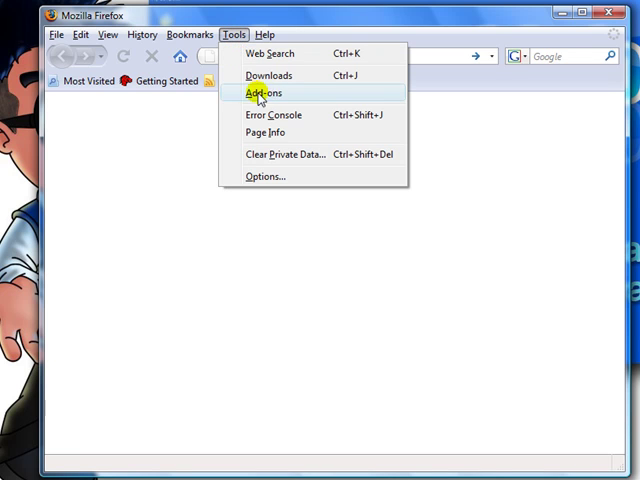
left_click(258, 91)
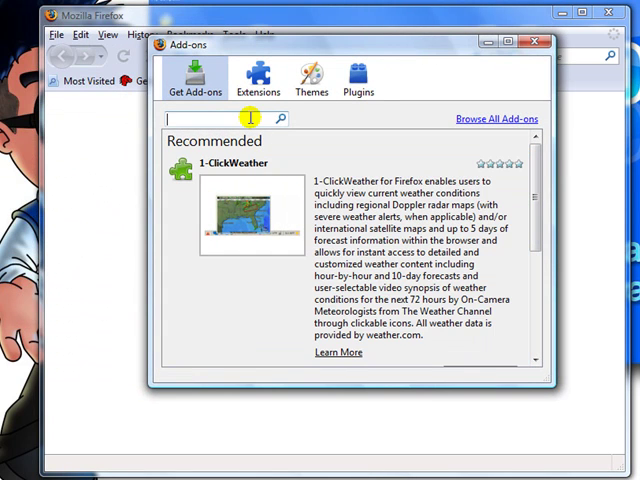
type("adblock")
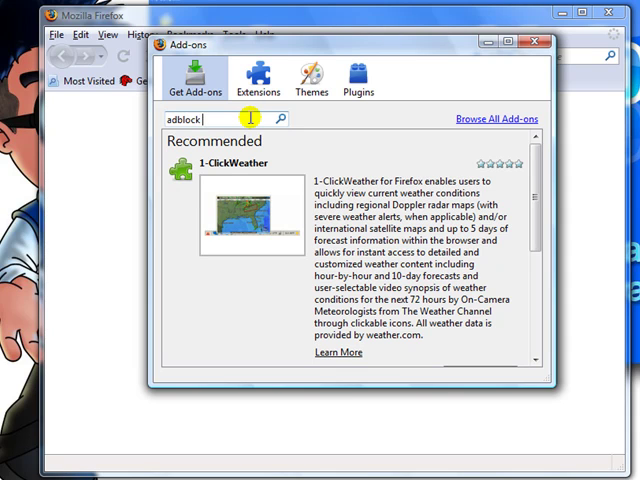
type("plu")
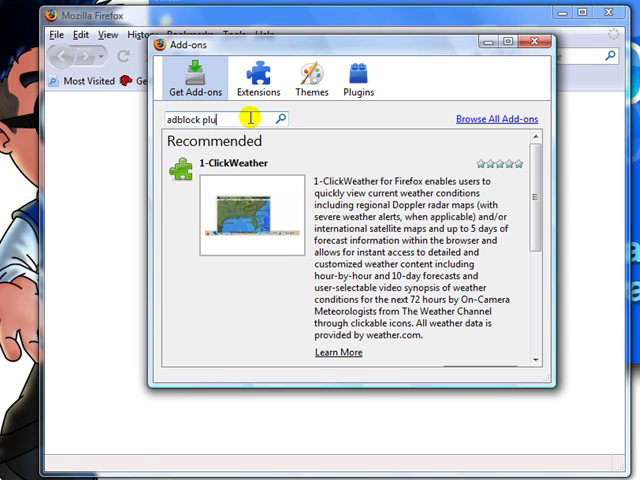
type("s")
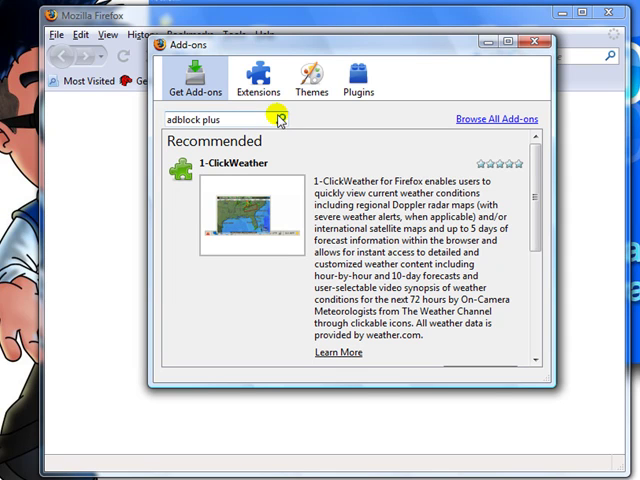
left_click(284, 119)
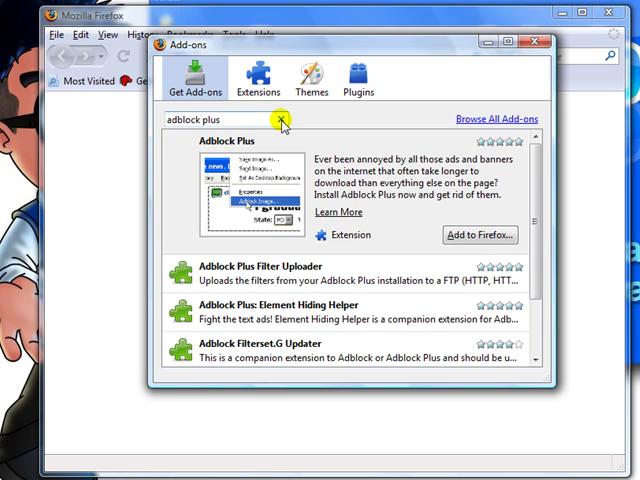
left_click(478, 235)
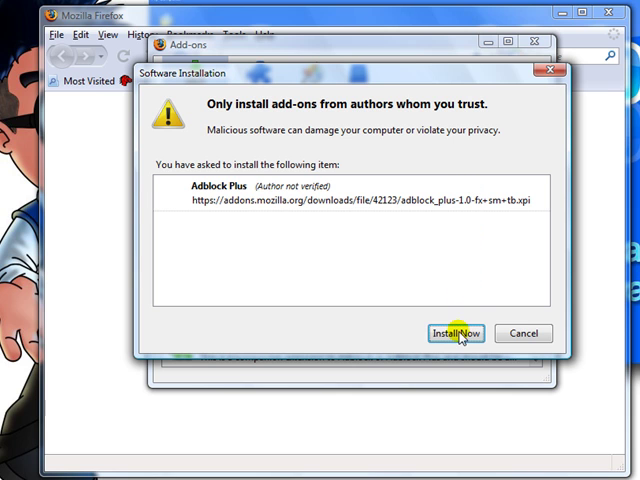
Confirm the Adblock Plus install, restart Firefox, and close the Add-ons window.
left_click(460, 333)
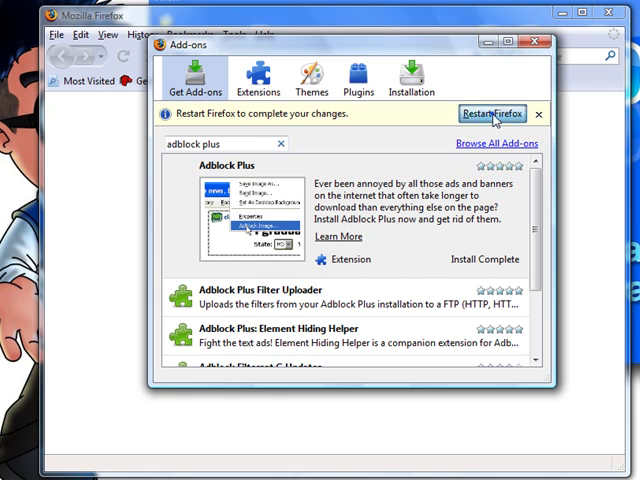
left_click(488, 112)
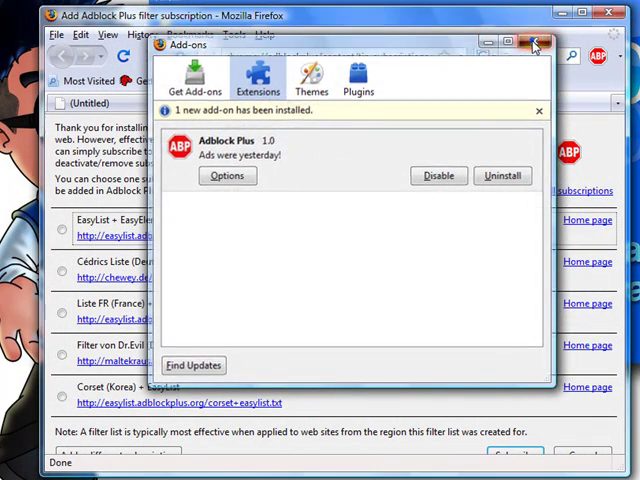
left_click(539, 38)
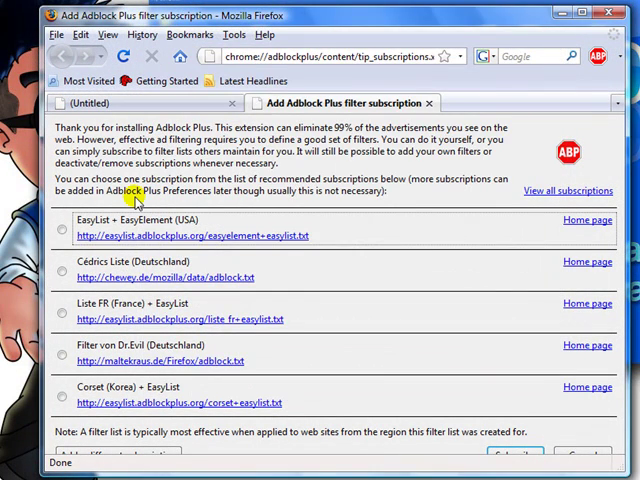
mouse_move(207, 385)
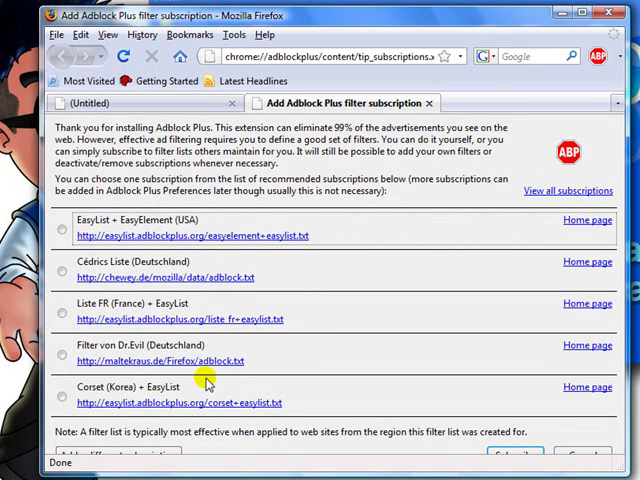
mouse_move(148, 303)
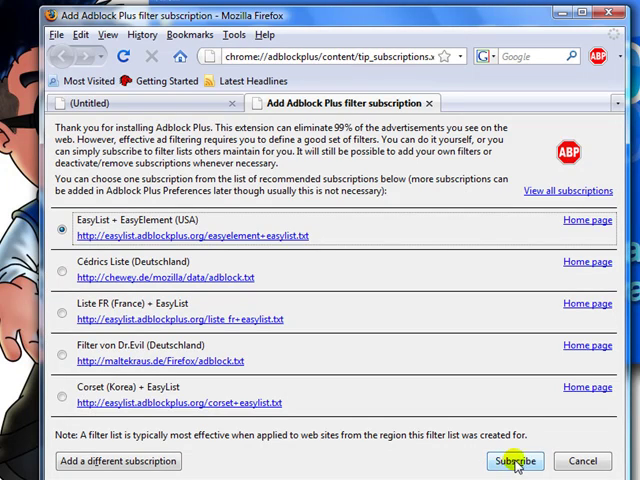
Subscribe Adblock Plus to the EasyList + EasyElement (USA) filters.
left_click(510, 460)
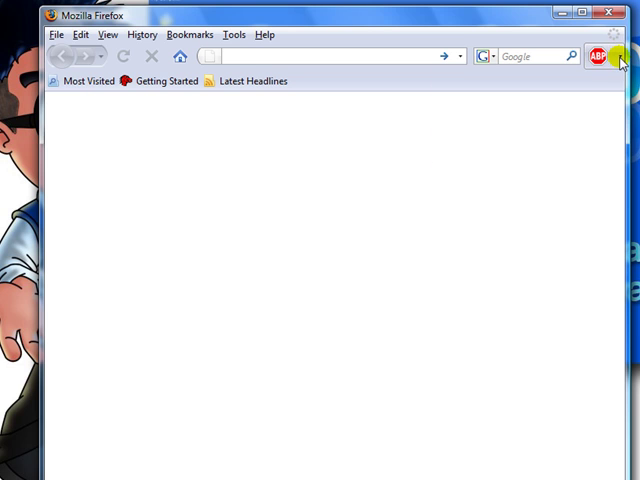
mouse_move(613, 65)
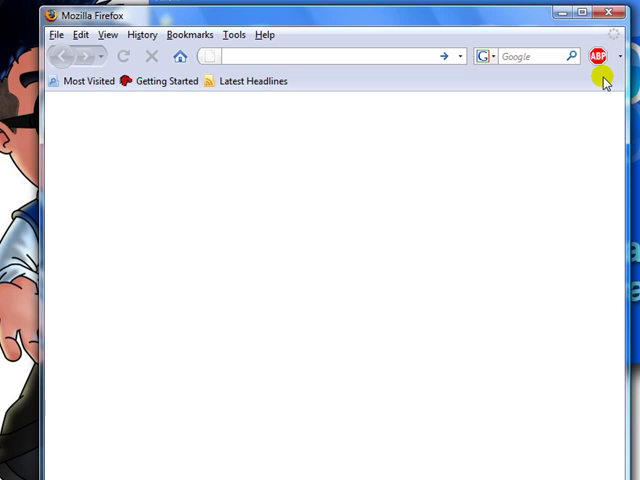
mouse_move(570, 92)
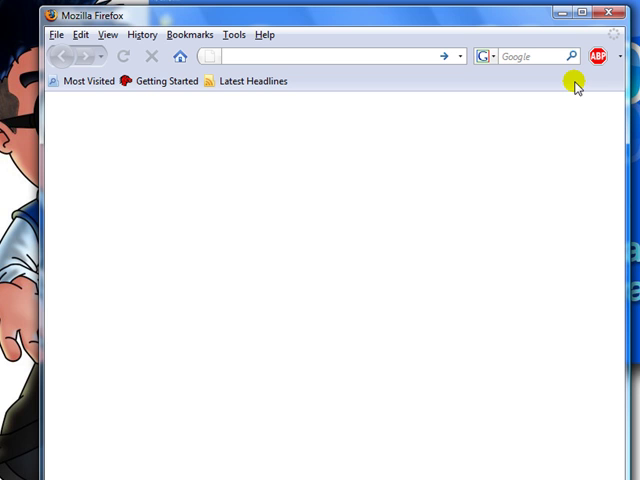
mouse_move(602, 58)
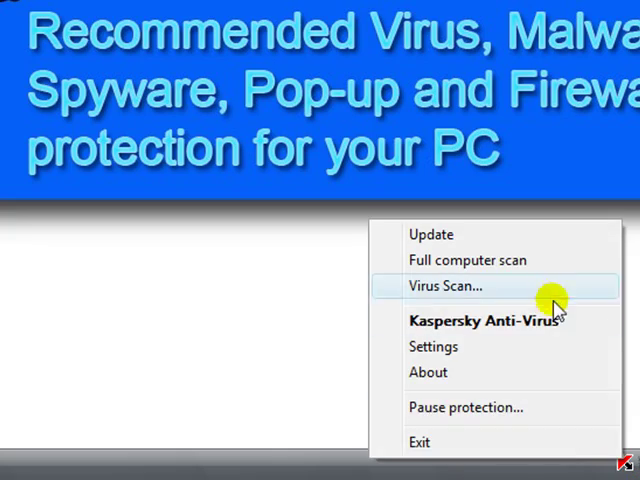
Open Kaspersky Anti-Virus 2009's main window from the tray menu.
left_click(484, 320)
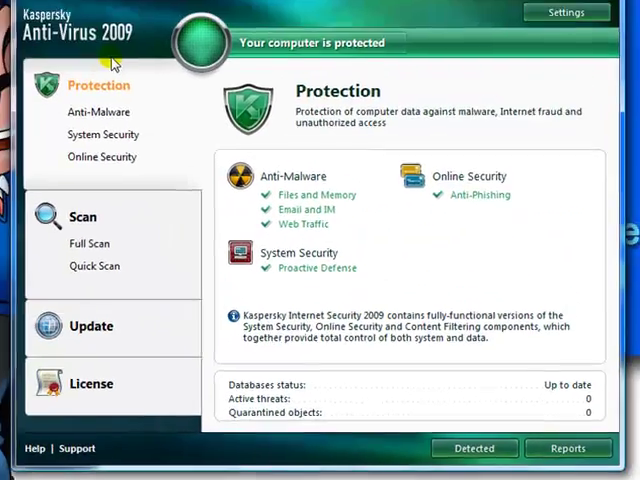